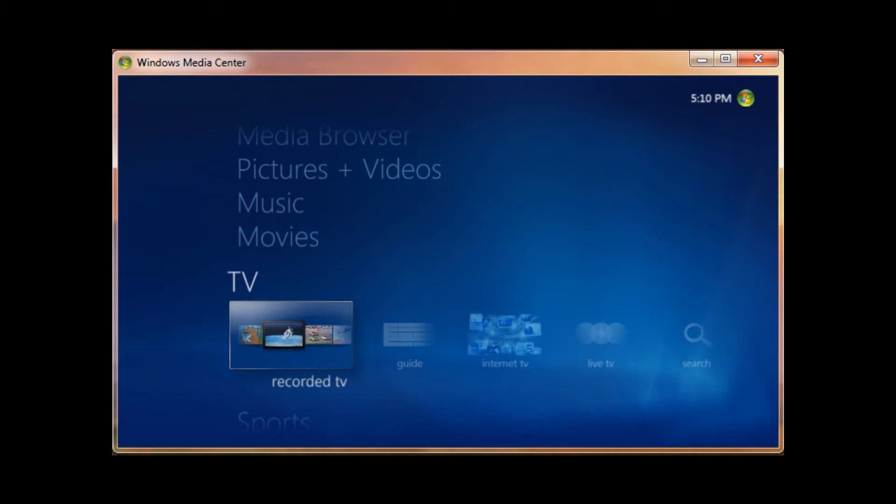
# Reach the TV Signal settings page from Tasks > Settings > TV.
pyautogui.scroll(-3)
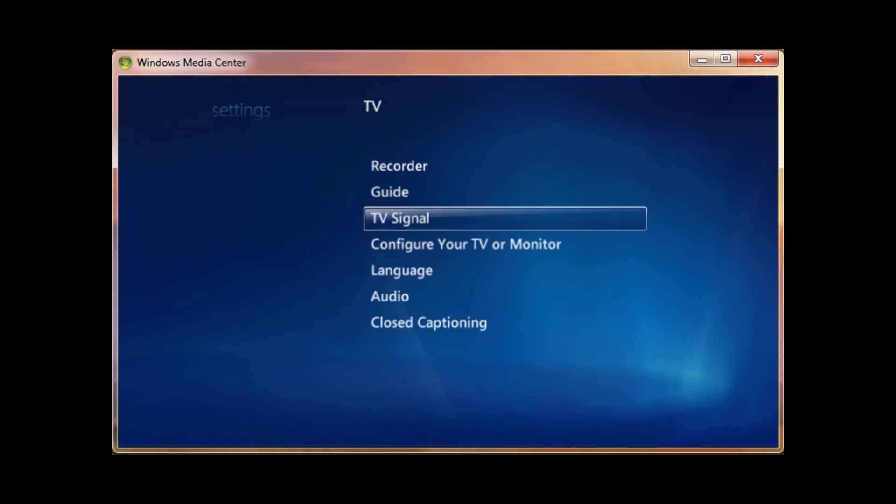
pyautogui.click(400, 218)
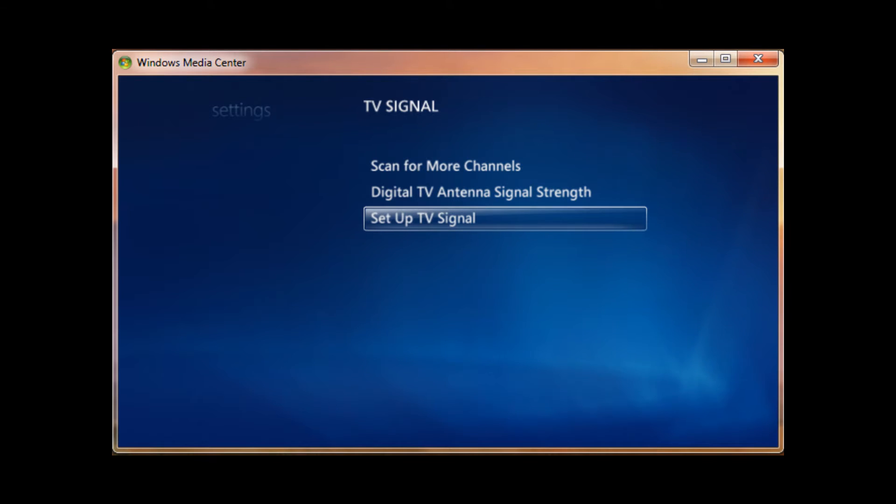
# Start Set Up TV Signal and confirm United States as the region.
pyautogui.click(422, 218)
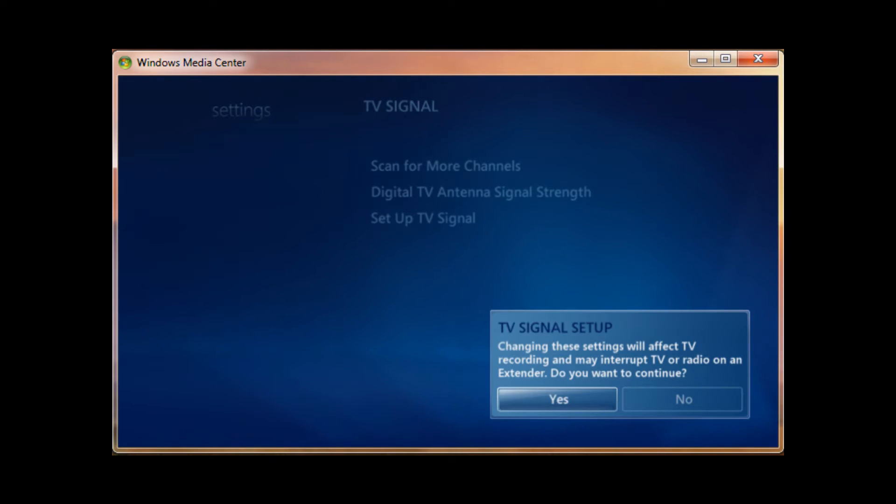
pyautogui.click(555, 399)
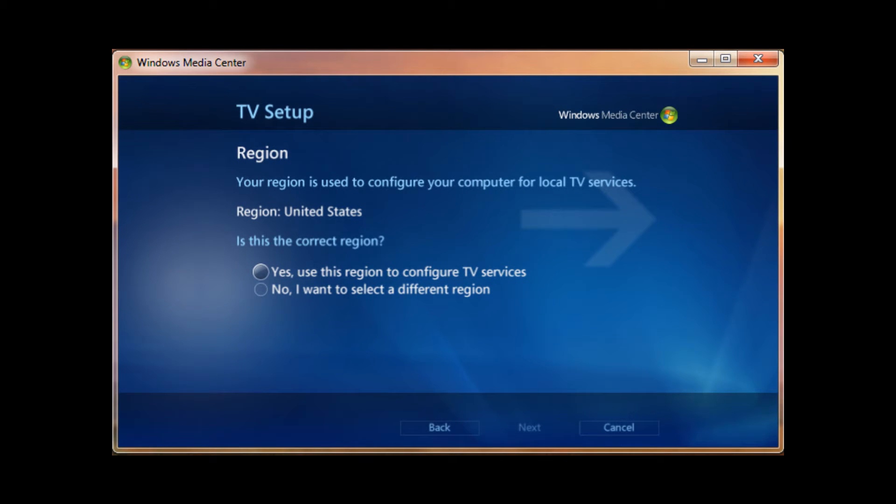
pyautogui.click(261, 272)
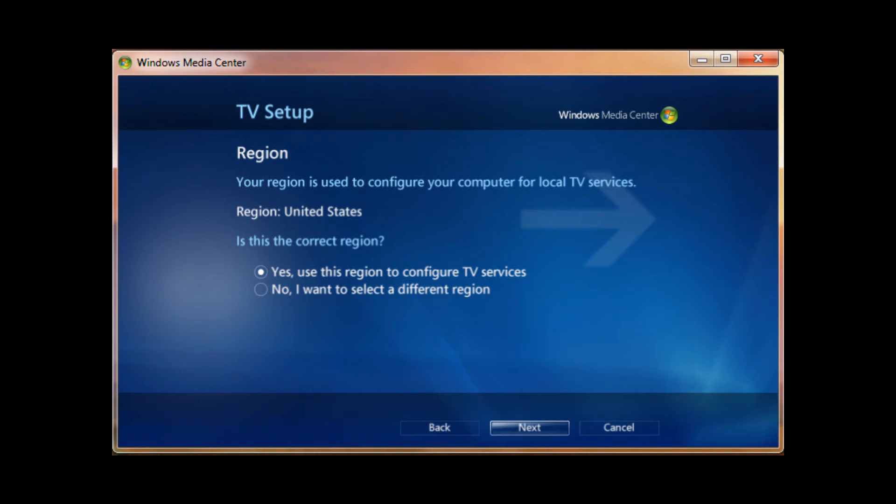
pyautogui.click(528, 428)
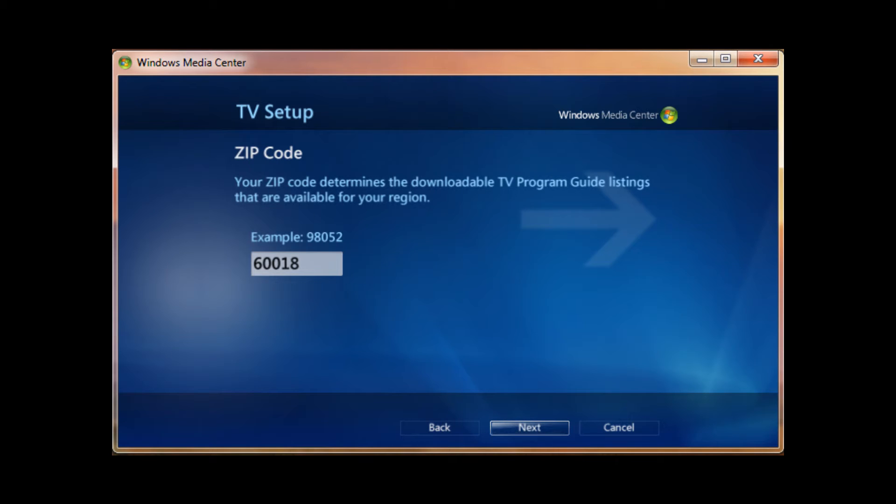
# Keep ZIP code 60018 and agree to the program guide terms of service.
pyautogui.click(528, 427)
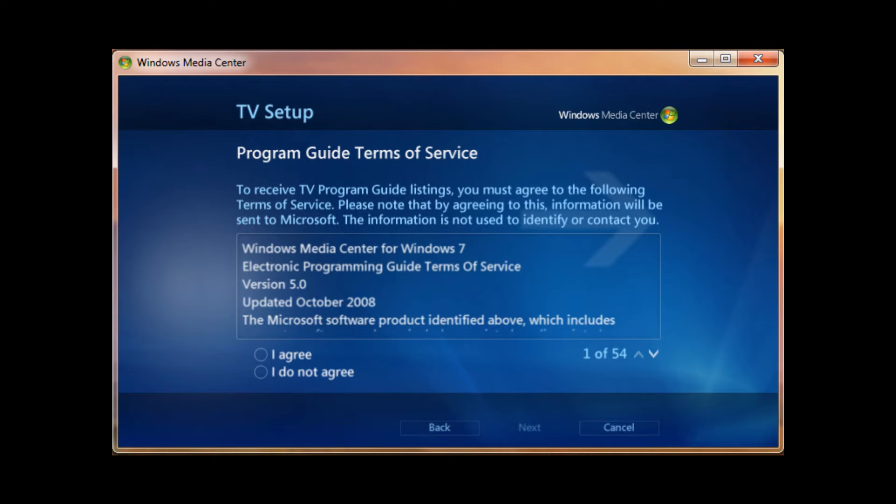
pyautogui.click(261, 354)
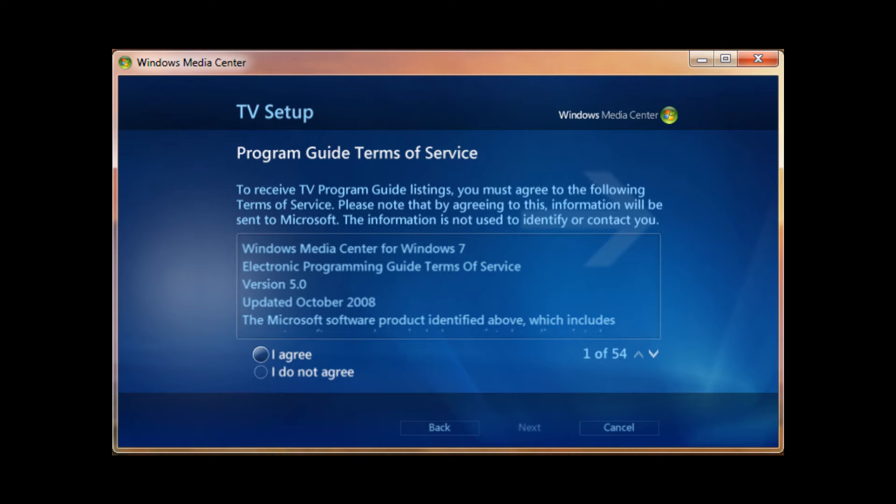
pyautogui.click(260, 354)
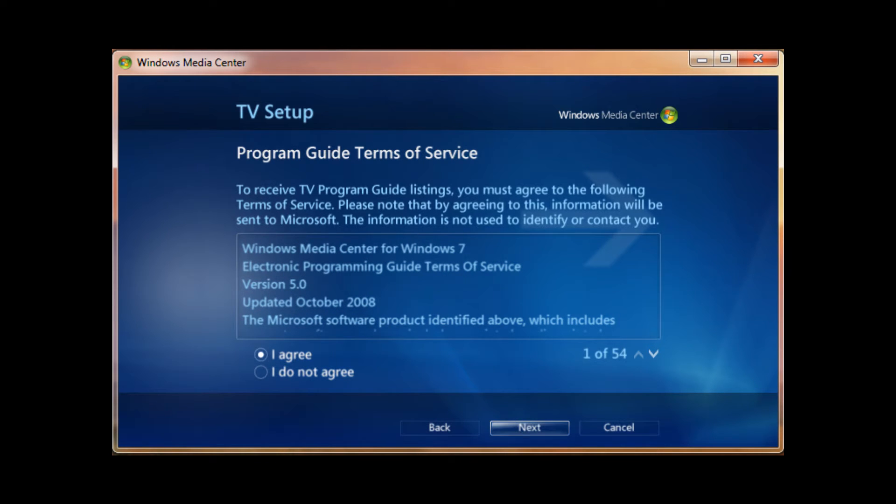
# Continue past the terms so signal detection finds a Digital Antenna (ATSC) with 2 tuners.
pyautogui.click(528, 428)
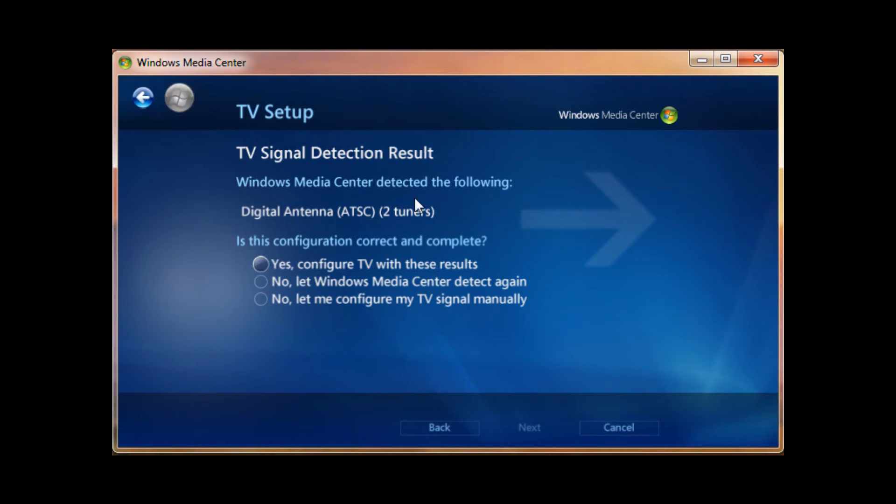
pyautogui.moveTo(382, 222)
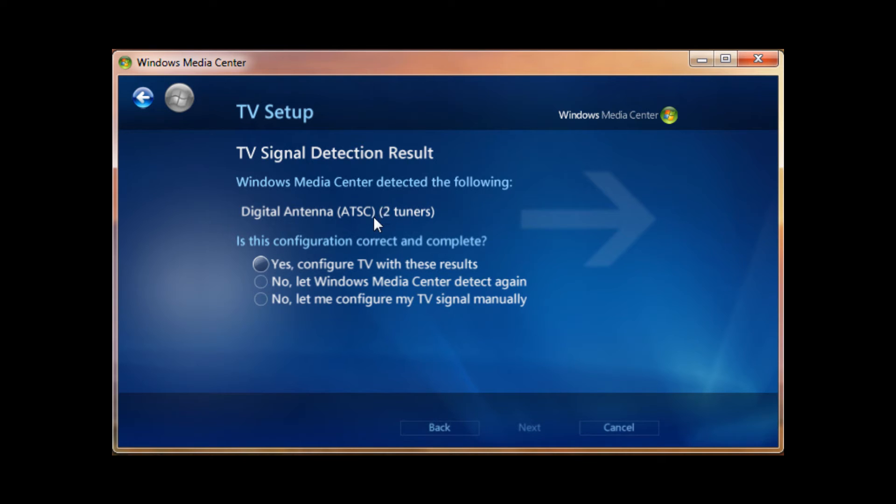
pyautogui.moveTo(372, 225)
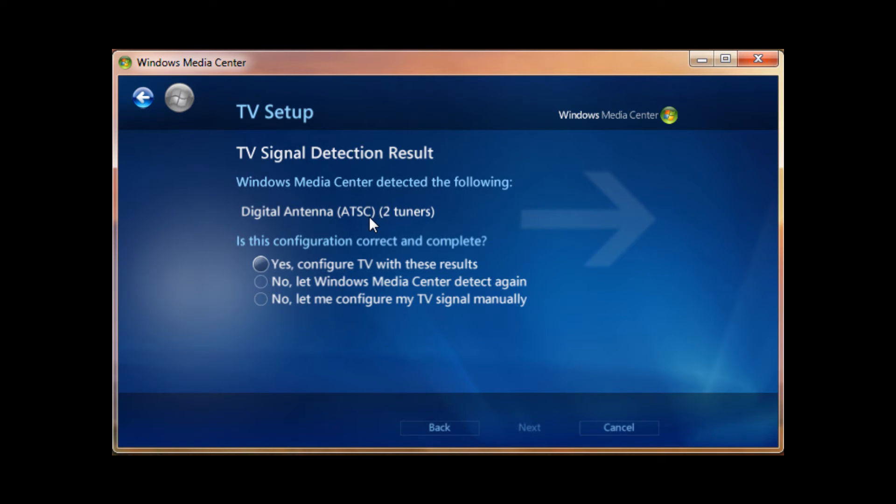
pyautogui.moveTo(332, 189)
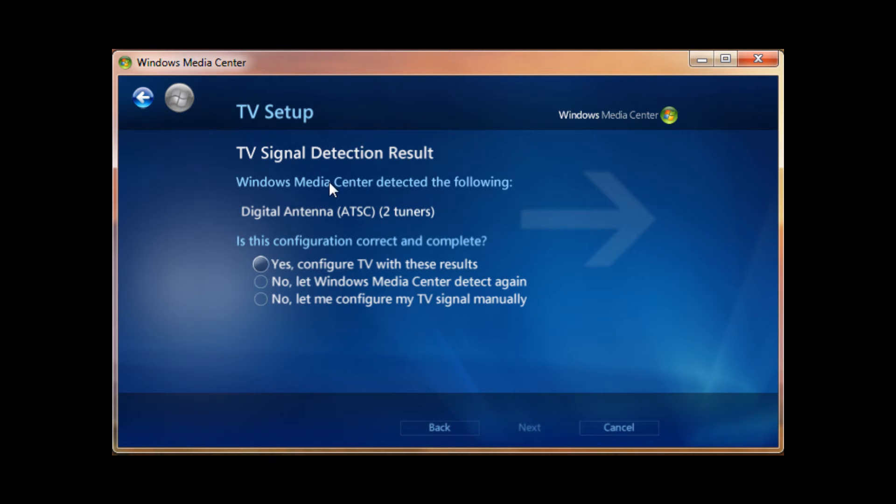
pyautogui.moveTo(255, 260)
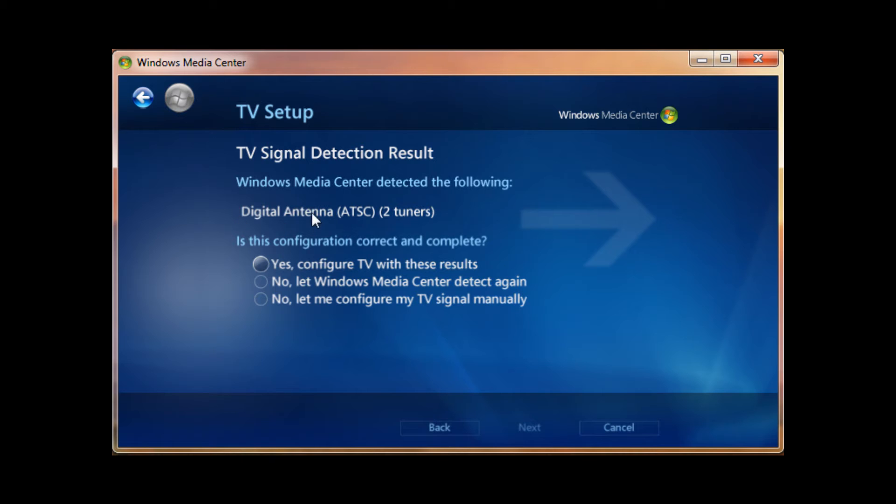
pyautogui.moveTo(342, 224)
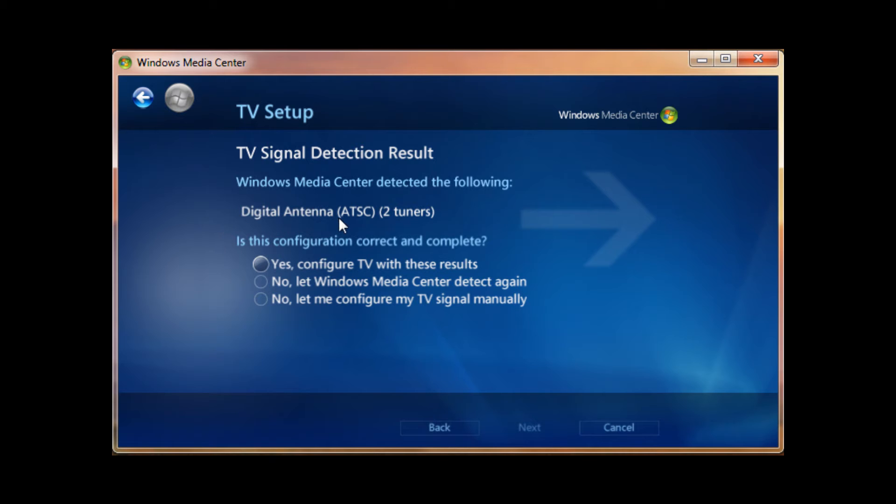
pyautogui.moveTo(355, 235)
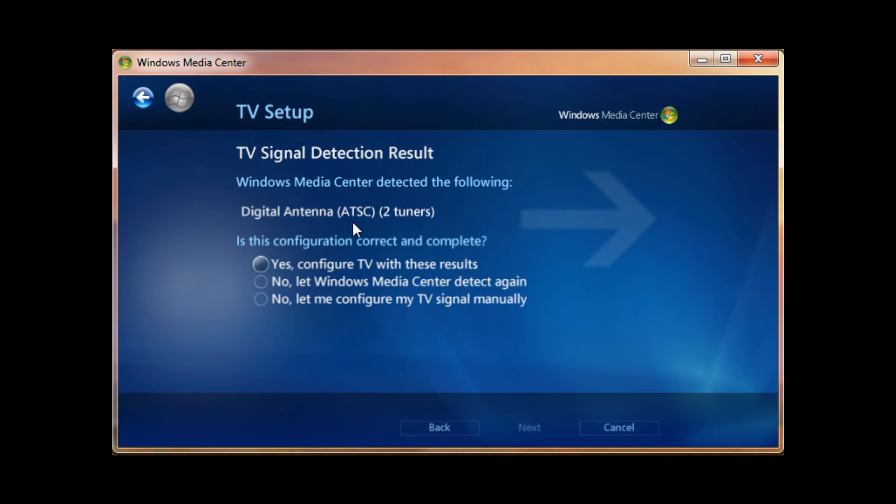
pyautogui.moveTo(300, 217)
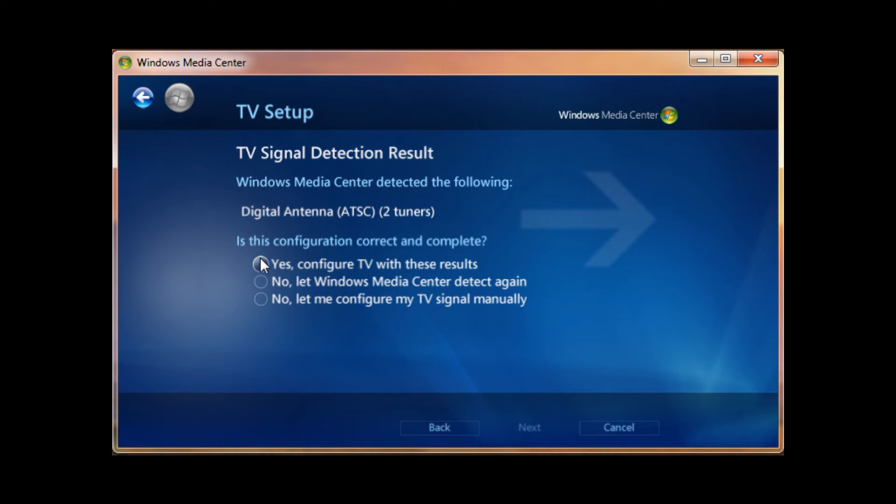
# Accept the ATSC Digital Terrestrial Lineup with 2 tuners and finish back at TV Signal settings.
pyautogui.click(528, 427)
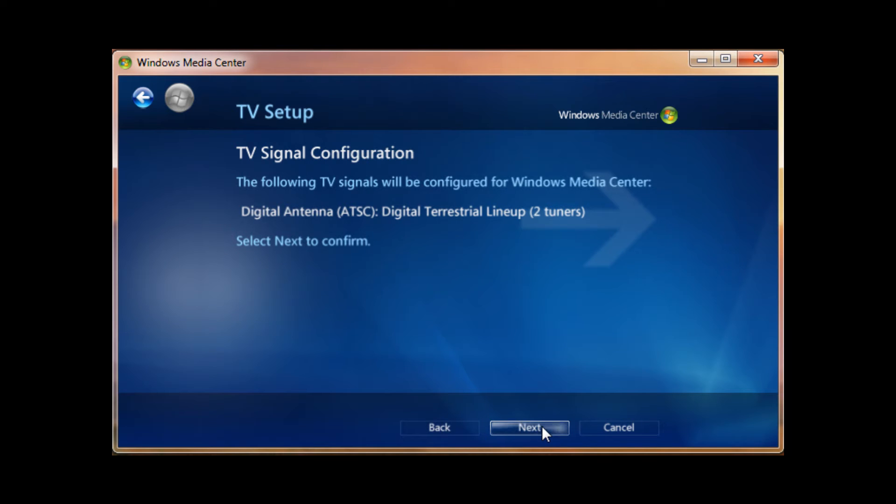
pyautogui.click(528, 428)
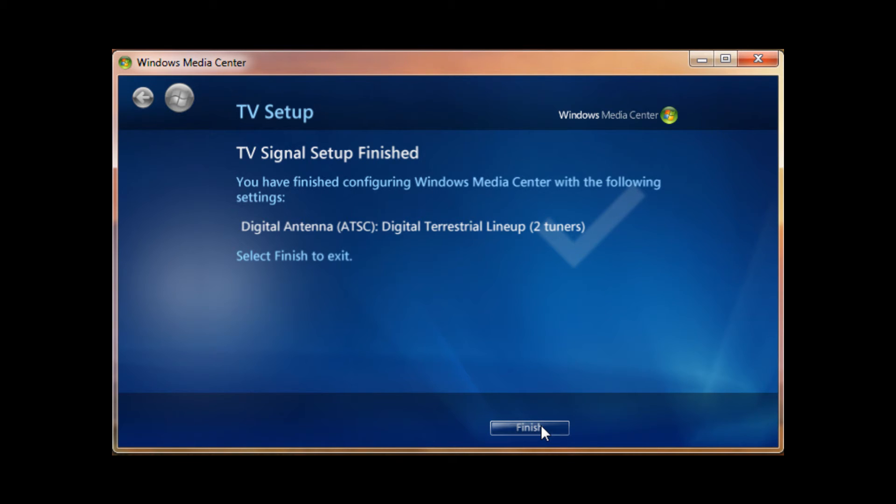
pyautogui.click(528, 428)
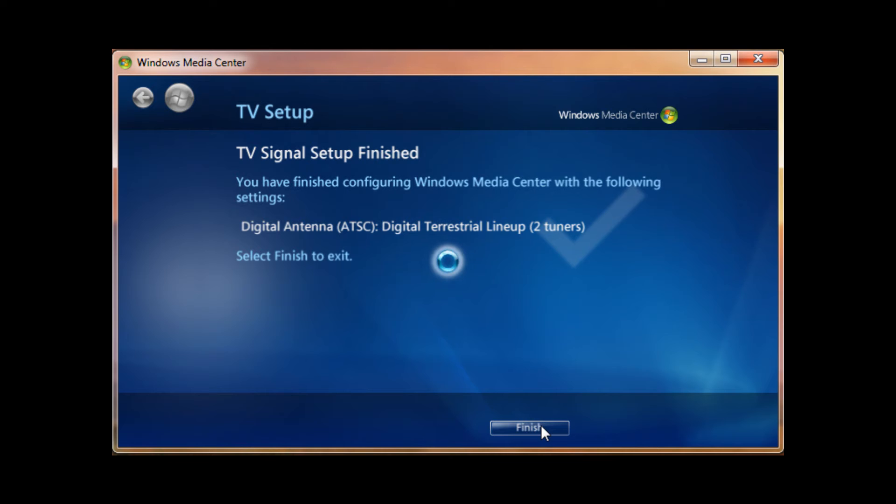
pyautogui.moveTo(601, 387)
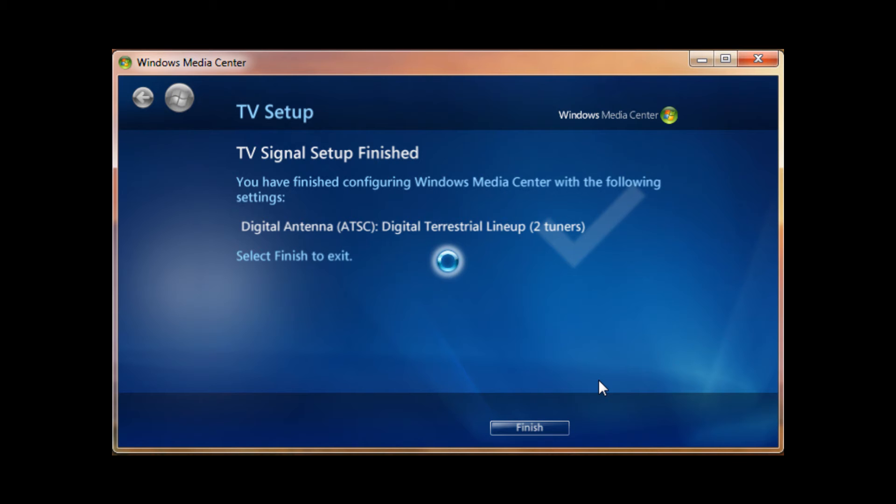
pyautogui.click(528, 428)
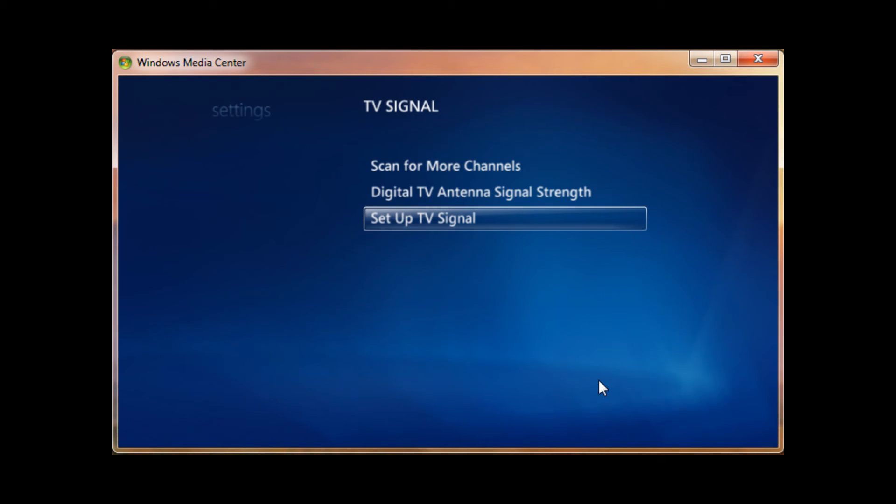
# Begin the antenna Signal Strength scan for the first tuner despite the recording warning.
pyautogui.press('Up')
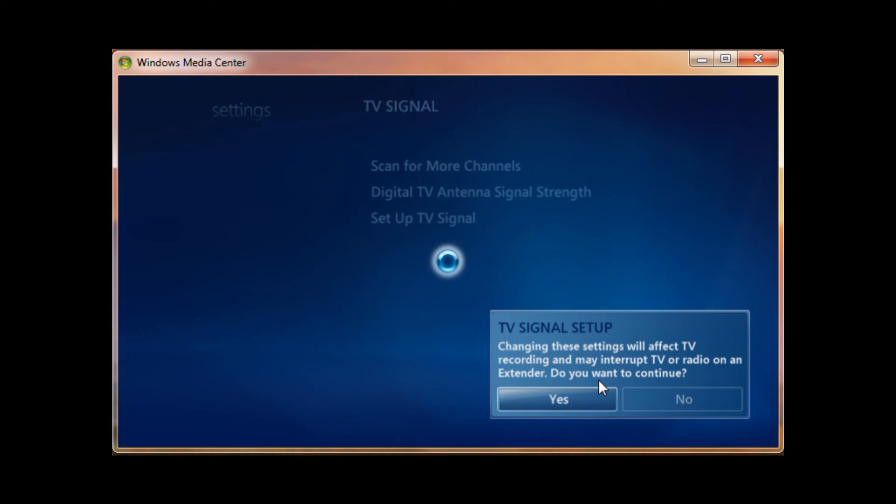
pyautogui.click(555, 399)
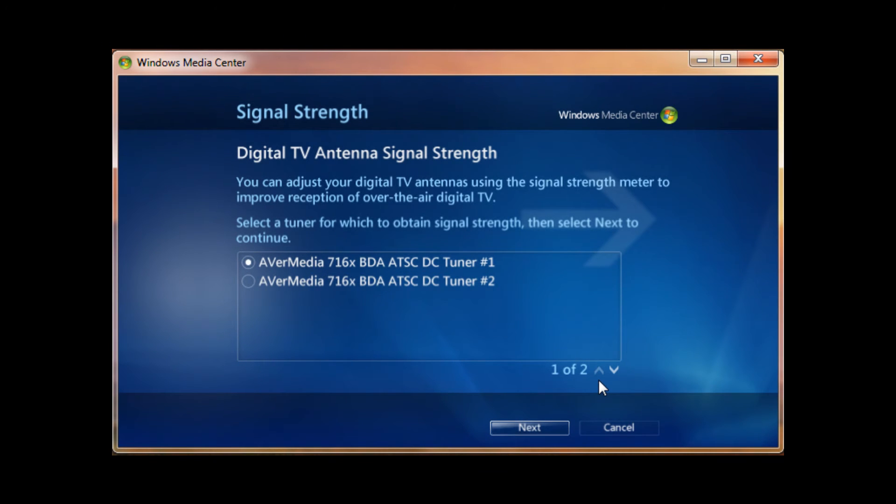
pyautogui.click(528, 428)
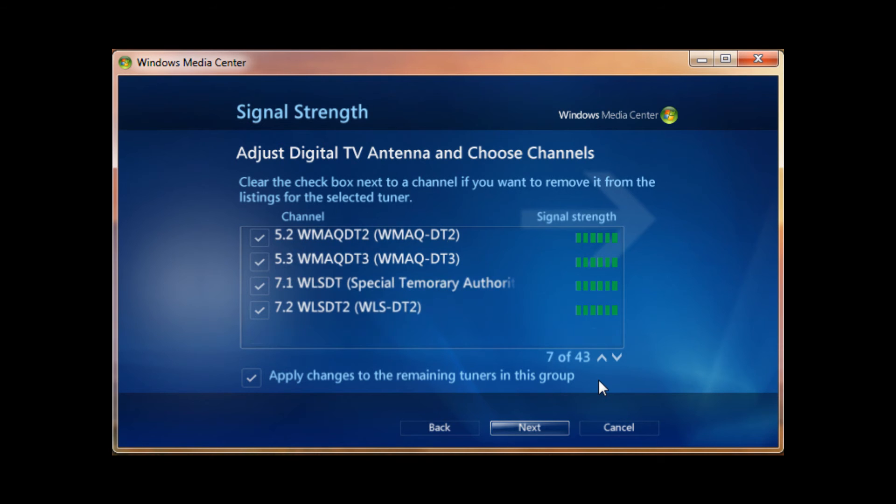
pyautogui.scroll(-3)
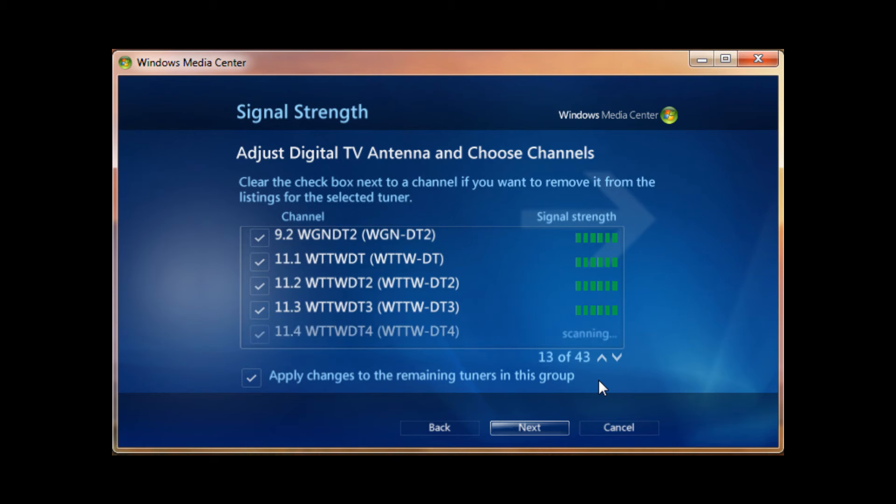
# Let the scan run through all 43 channels with every box kept checked, then continue to the finished page.
pyautogui.click(616, 357)
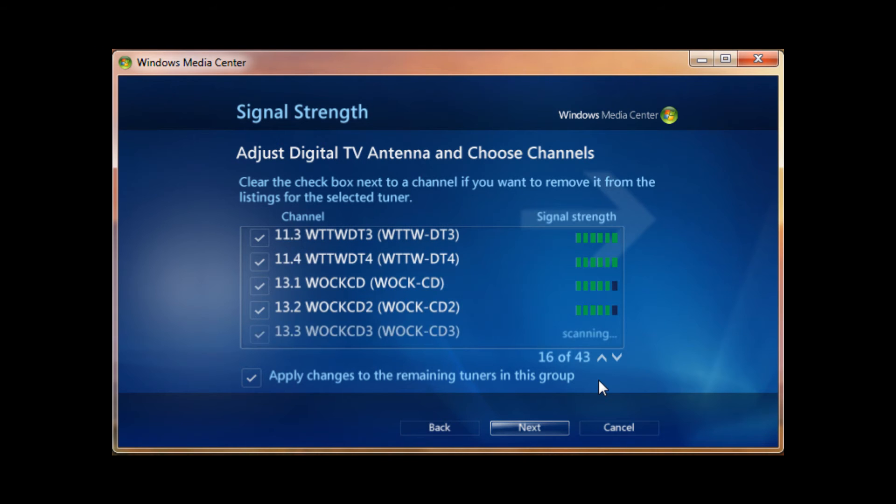
pyautogui.click(615, 357)
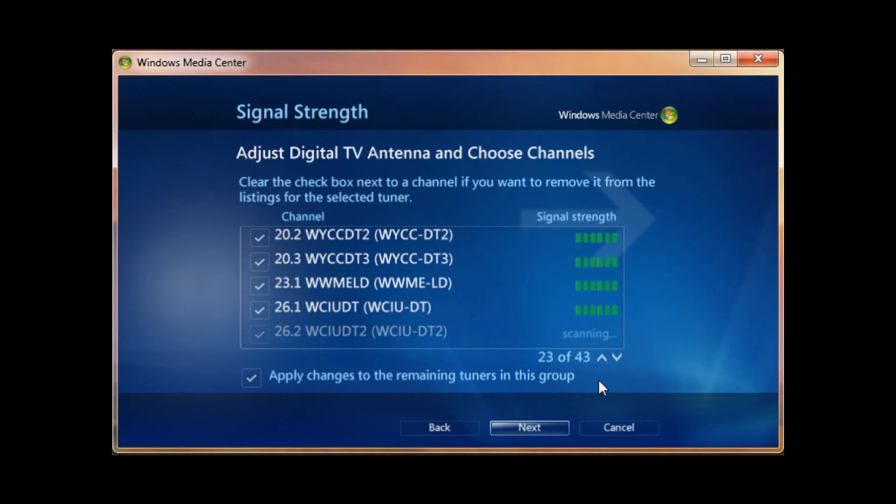
pyautogui.click(615, 357)
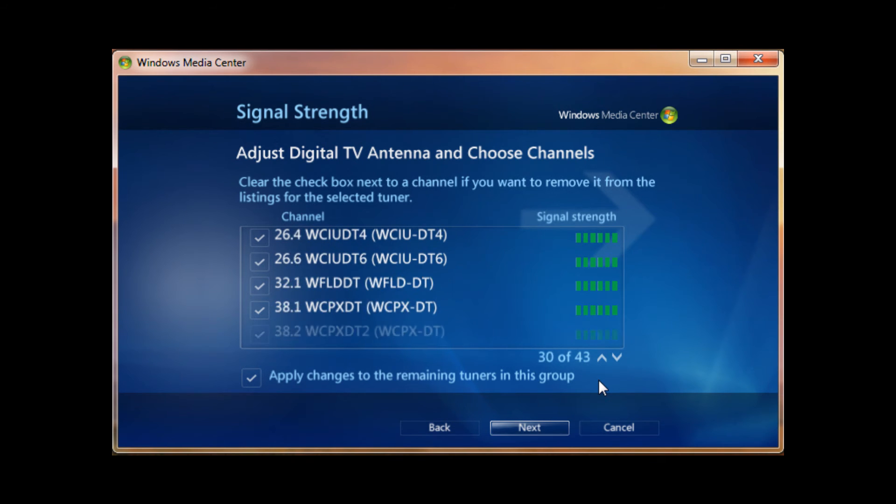
pyautogui.click(616, 357)
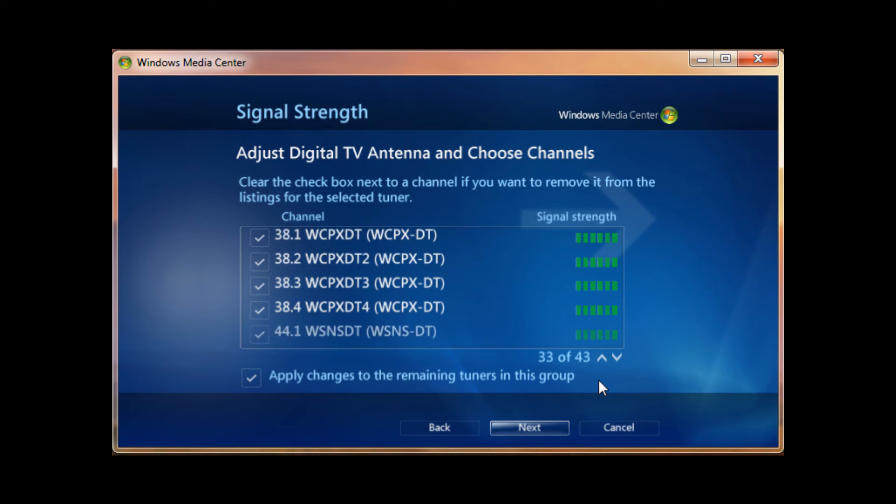
pyautogui.click(616, 356)
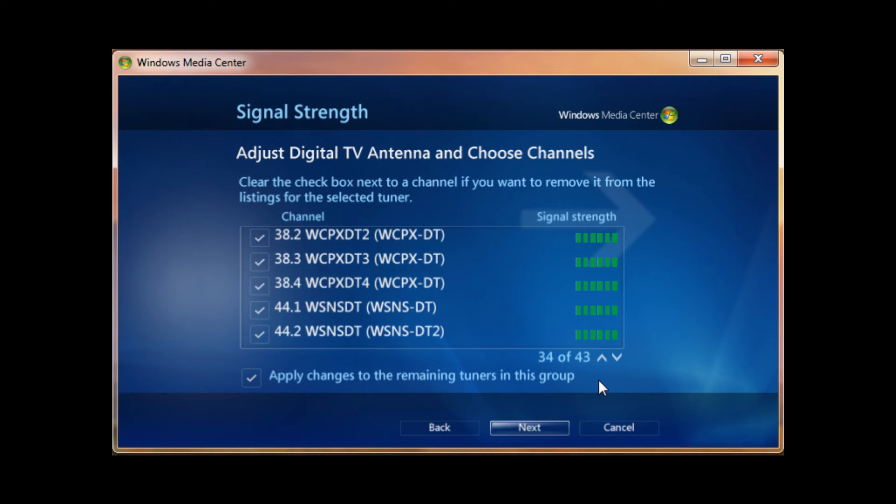
pyautogui.click(617, 357)
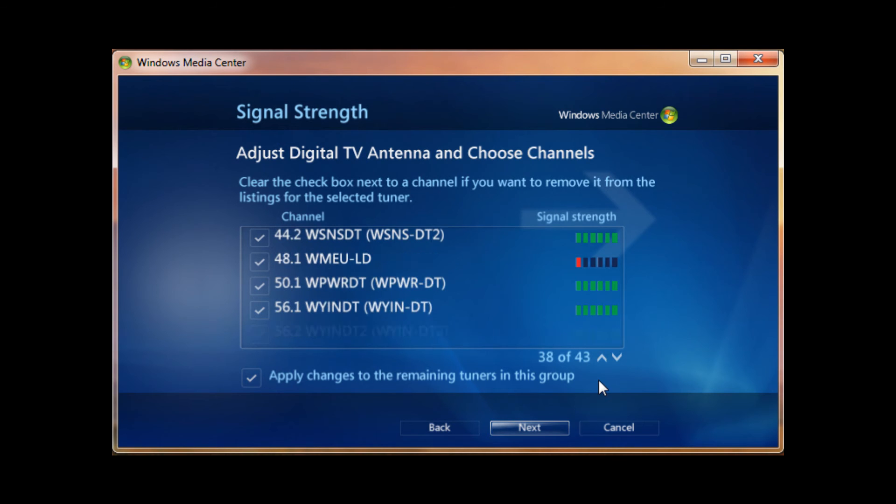
pyautogui.click(616, 357)
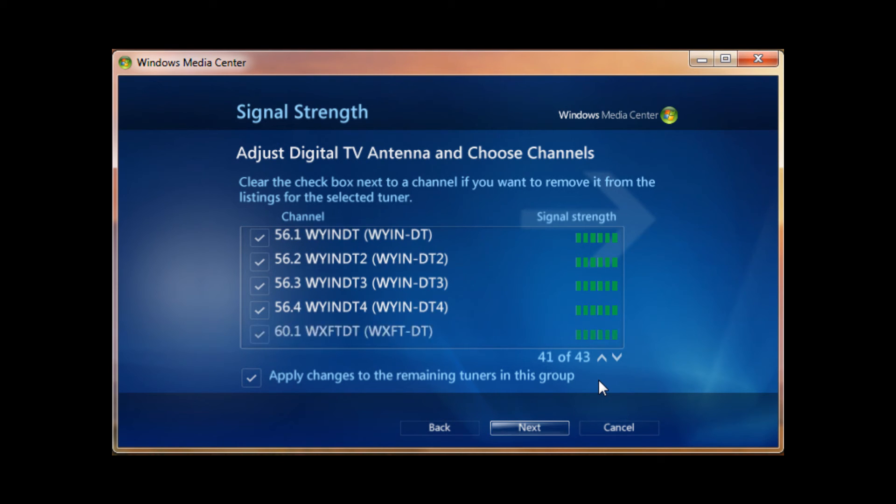
pyautogui.click(615, 357)
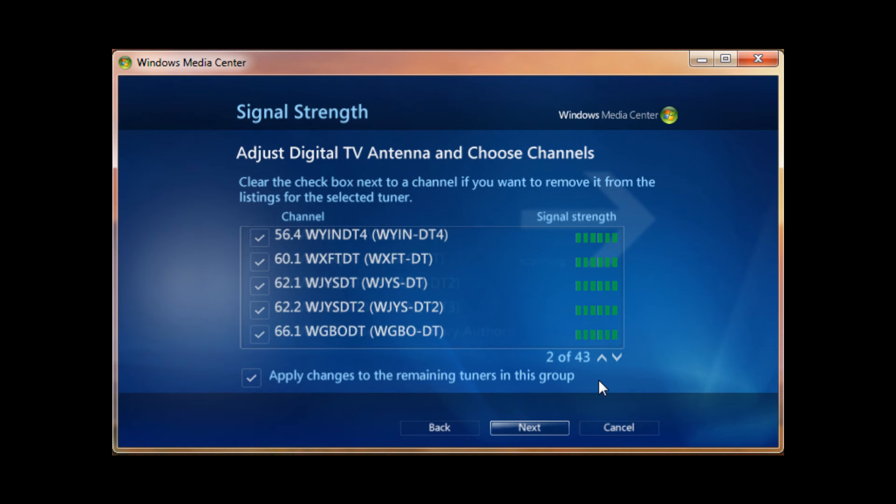
pyautogui.click(528, 428)
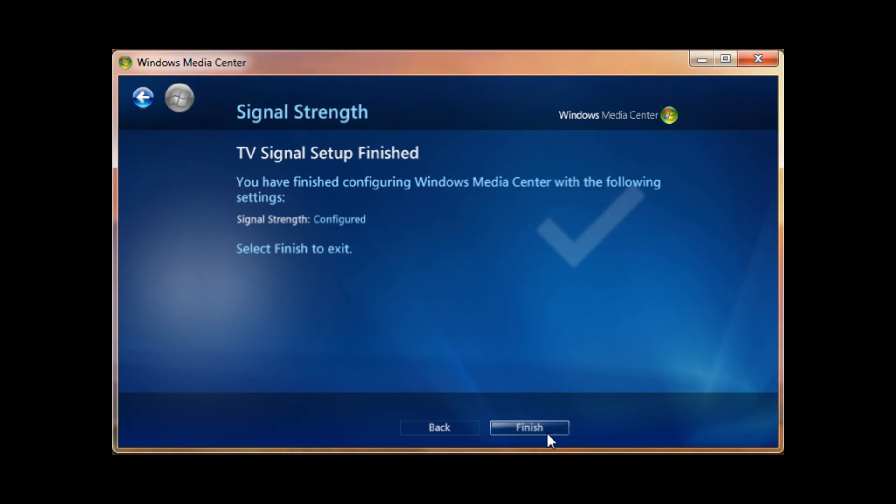
# Close the finished signal setup, return to the Start screen and enter the TV guide.
pyautogui.click(528, 428)
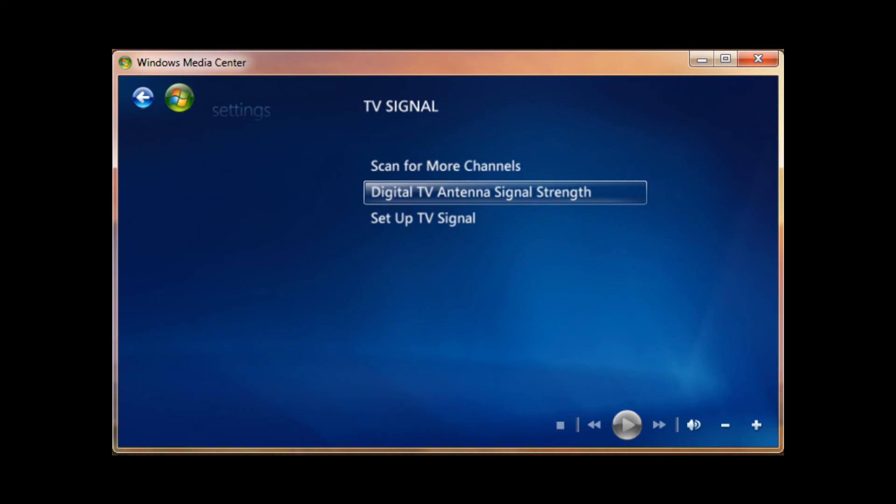
pyautogui.moveTo(180, 103)
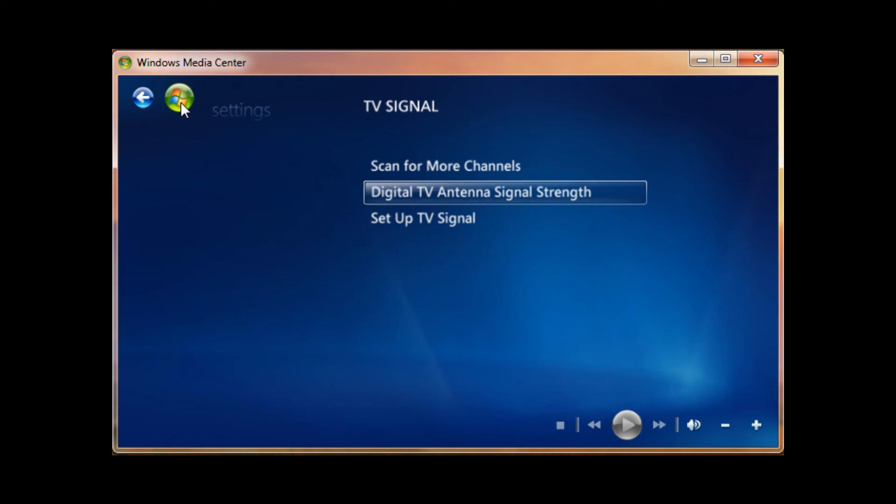
pyautogui.click(179, 97)
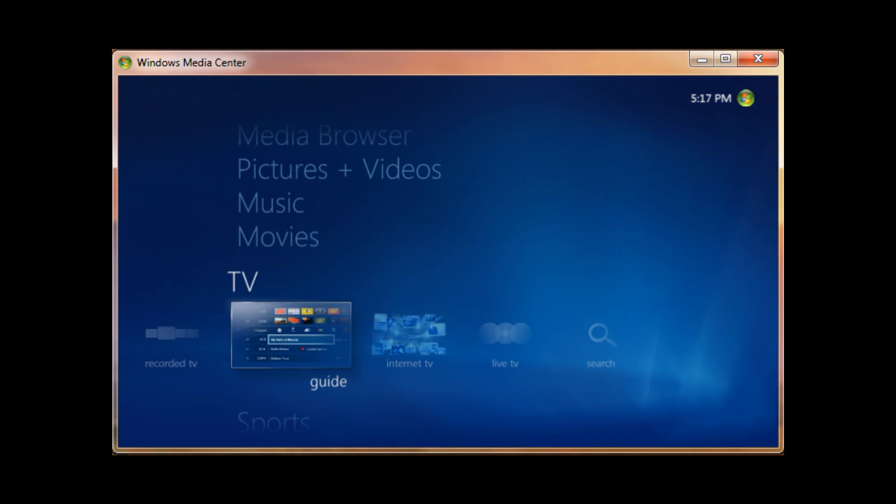
pyautogui.click(291, 334)
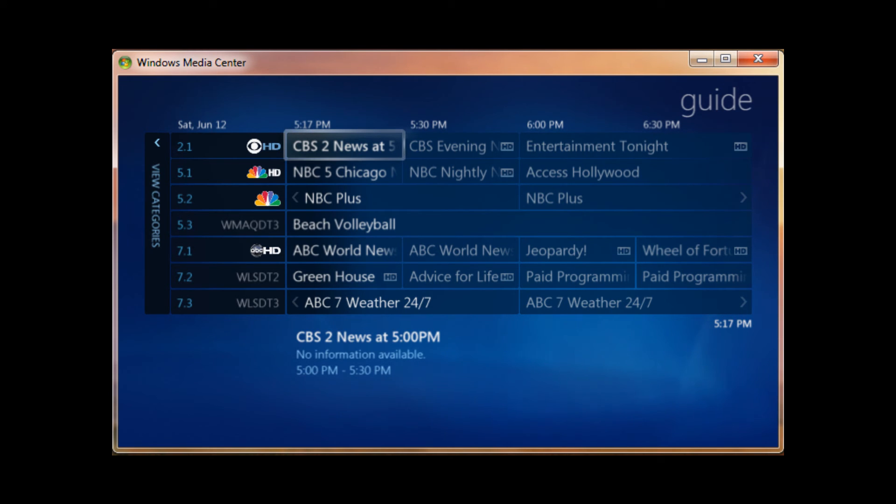
# Schedule CBS 2 News at 5:00PM and Green House to record at the same time from the guide.
pyautogui.click(342, 172)
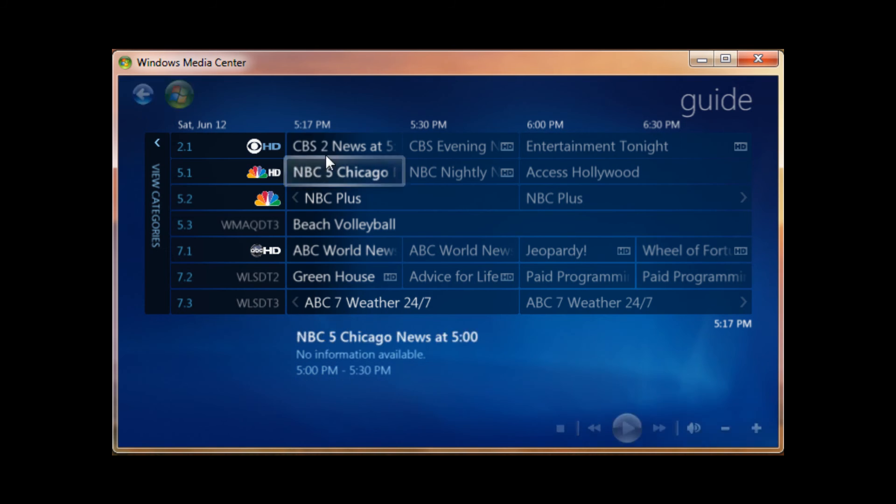
pyautogui.rightClick(343, 145)
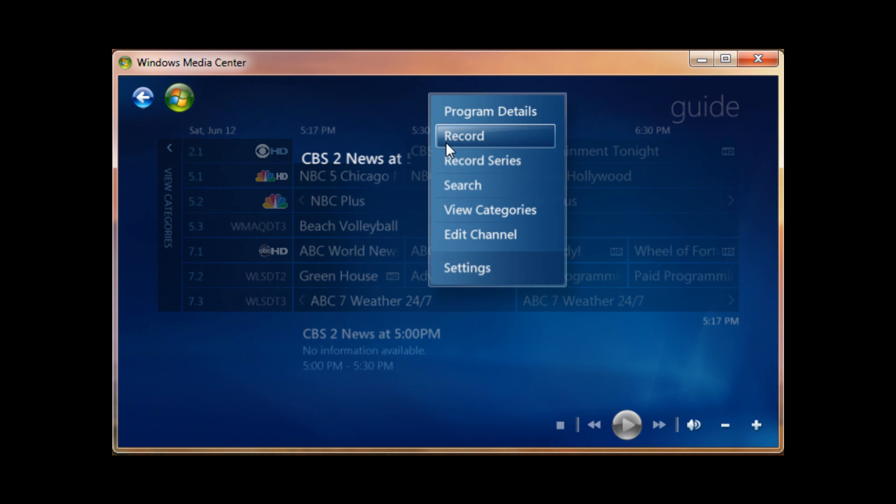
pyautogui.click(464, 136)
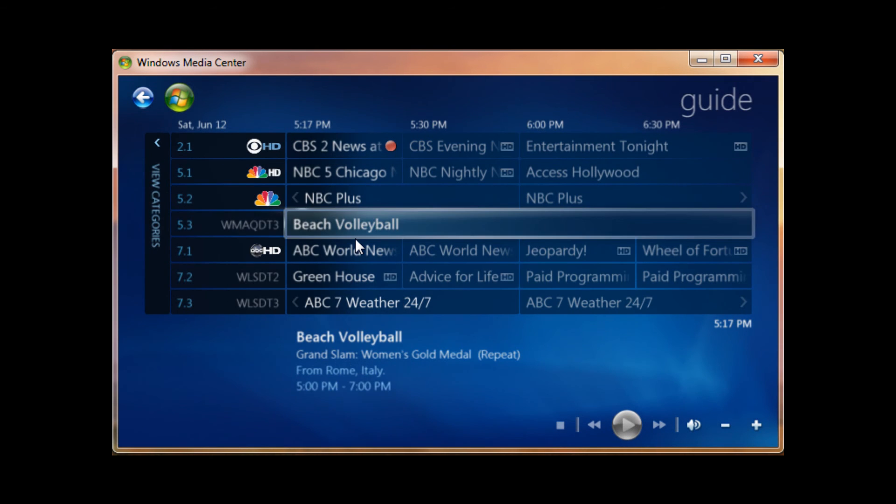
pyautogui.rightClick(334, 276)
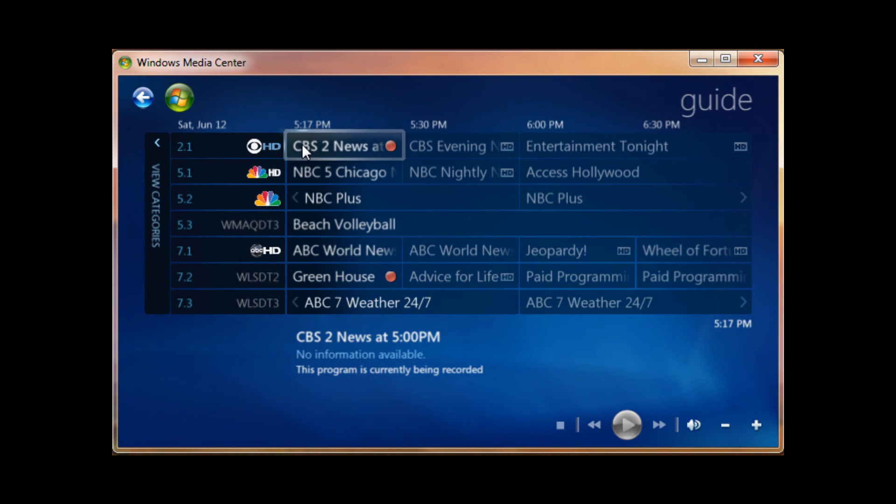
pyautogui.click(343, 277)
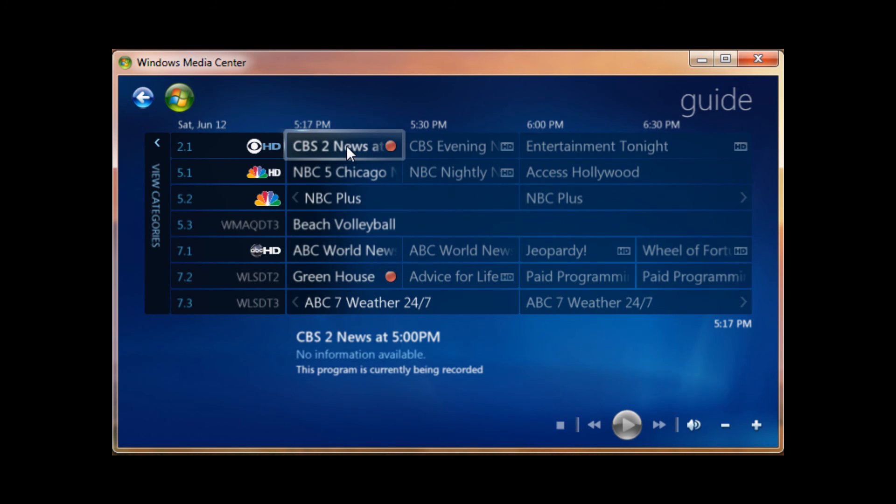
pyautogui.click(341, 172)
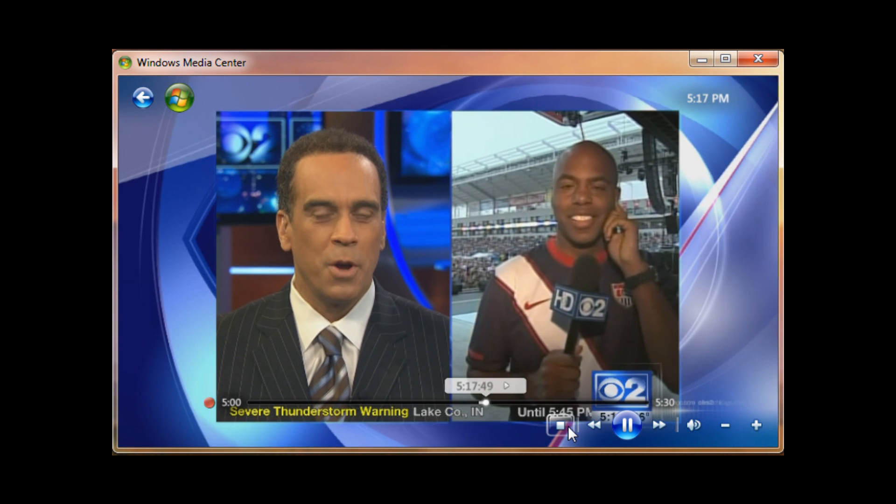
pyautogui.click(560, 425)
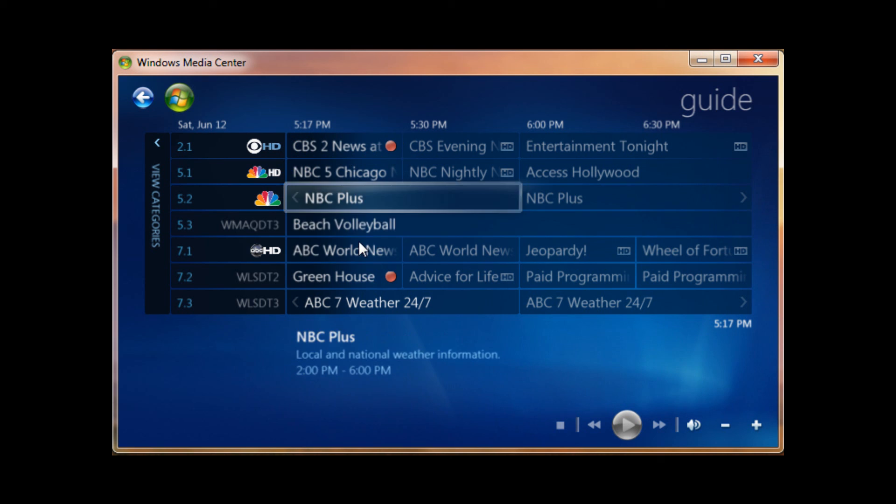
pyautogui.click(343, 276)
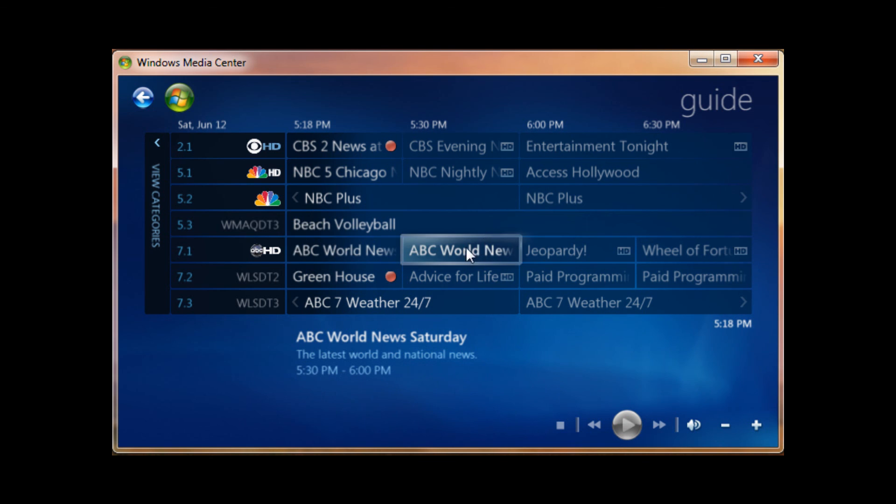
pyautogui.click(460, 251)
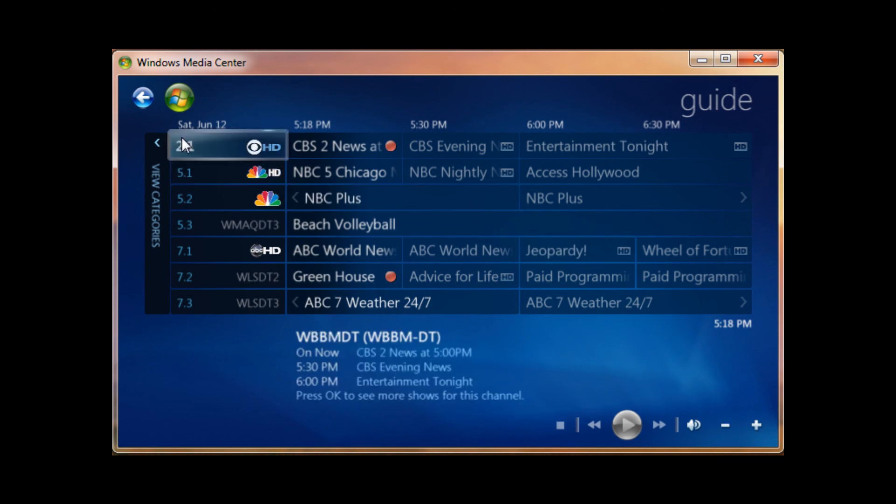
pyautogui.click(343, 146)
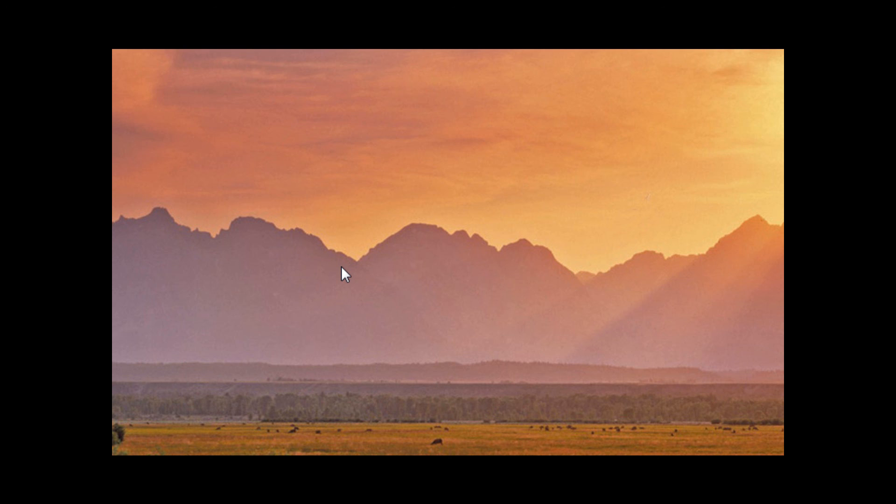
pyautogui.moveTo(165, 160)
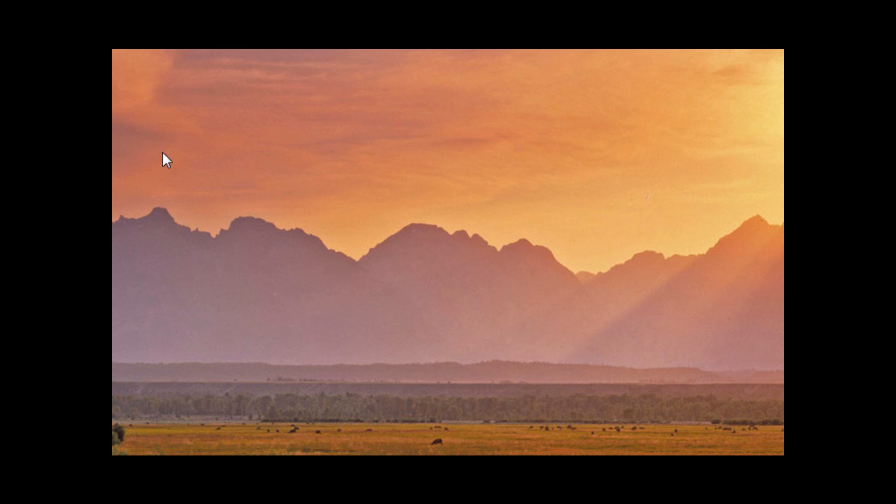
pyautogui.moveTo(135, 79)
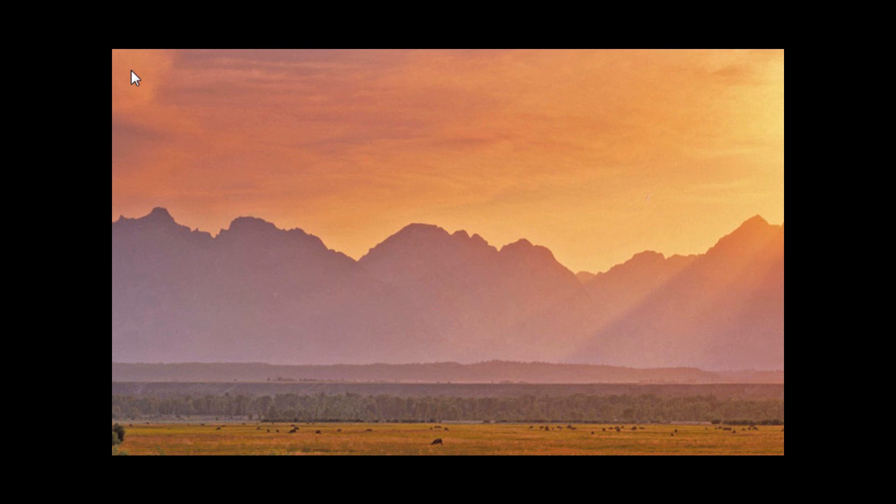